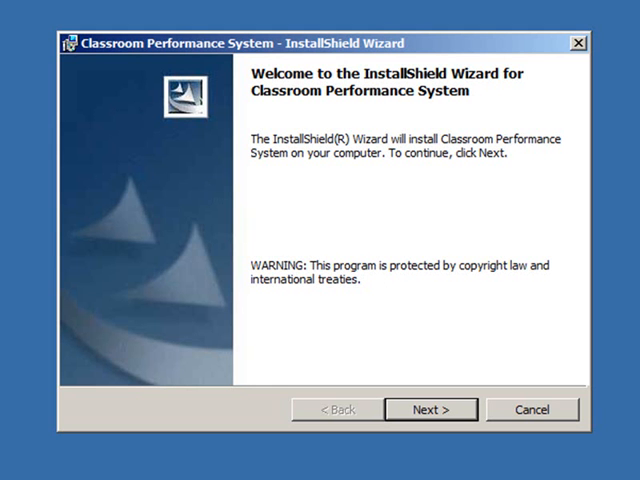
Advance through the welcome and device warning pages and accept the default eInstruction CPS install folder
click(432, 408)
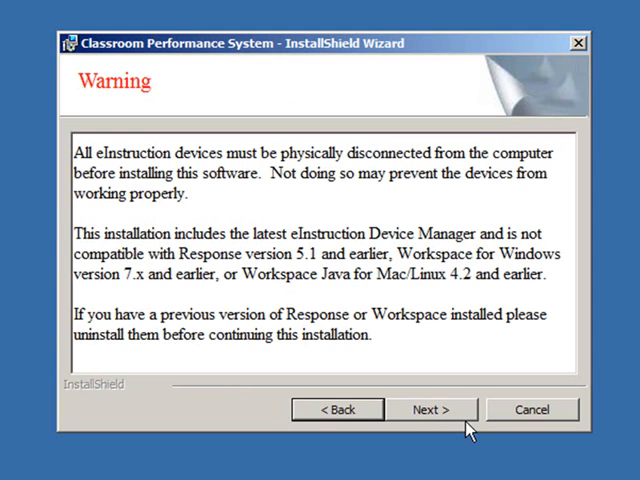
click(432, 408)
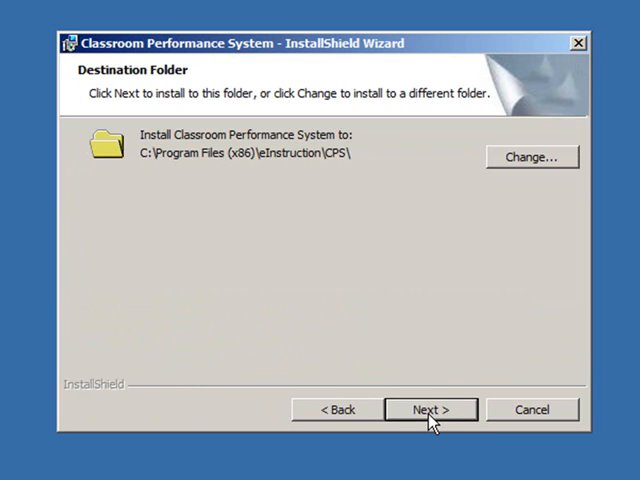
click(430, 408)
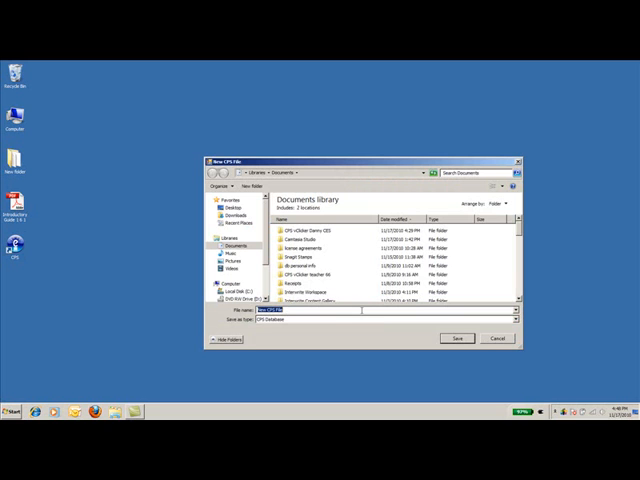
Create a new Desktop folder and save the new CPS database file inside it
click(222, 204)
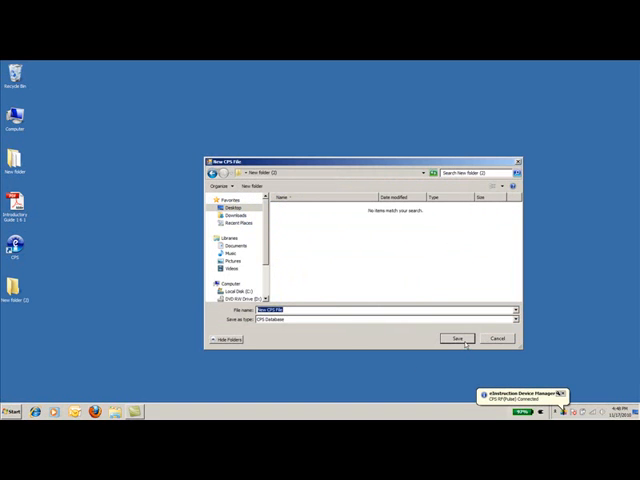
click(456, 338)
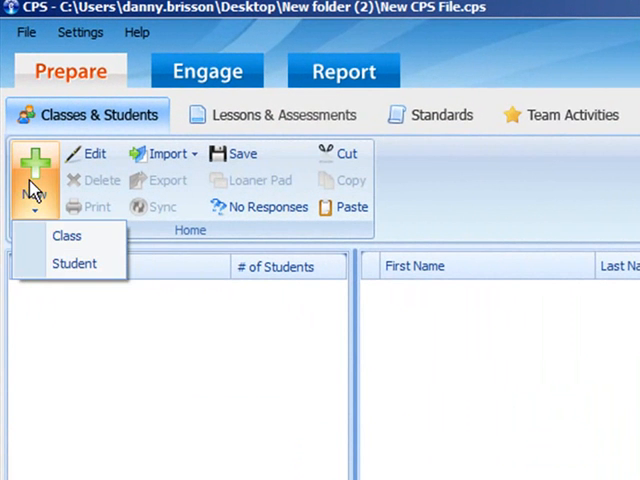
Start the New Class Wizard with K-12 as the institution type
click(68, 236)
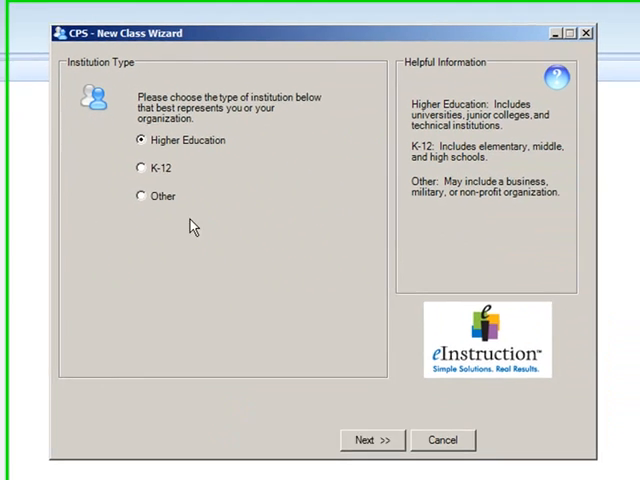
click(130, 164)
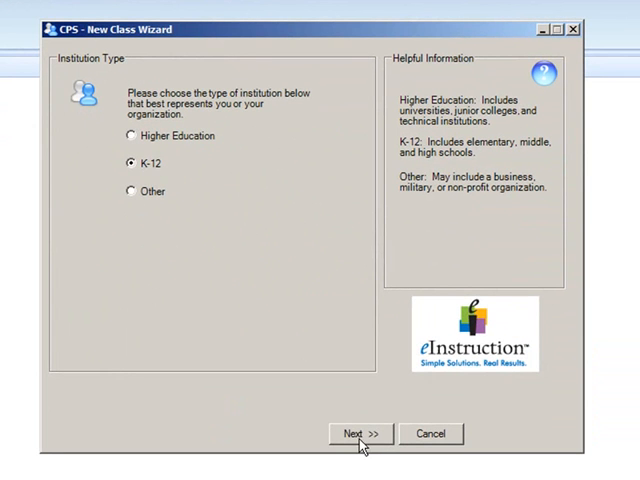
click(360, 432)
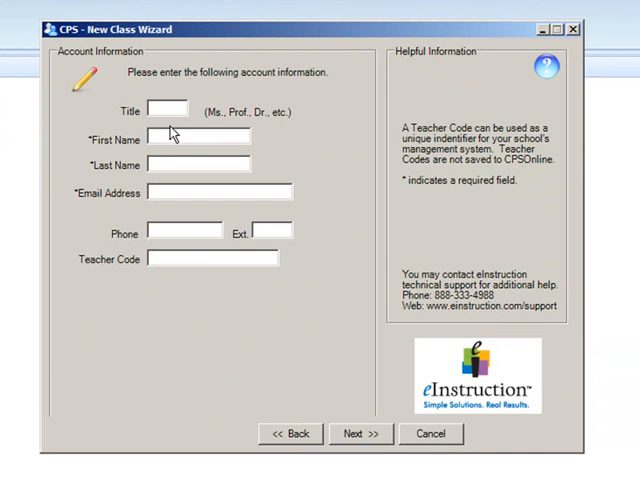
text(D)
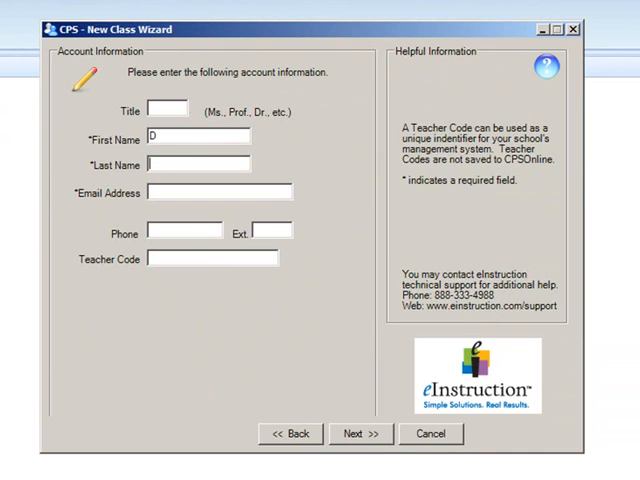
text(B)
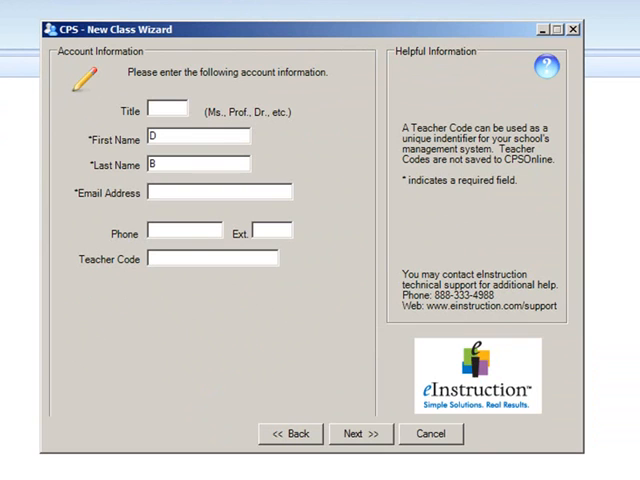
text(b)
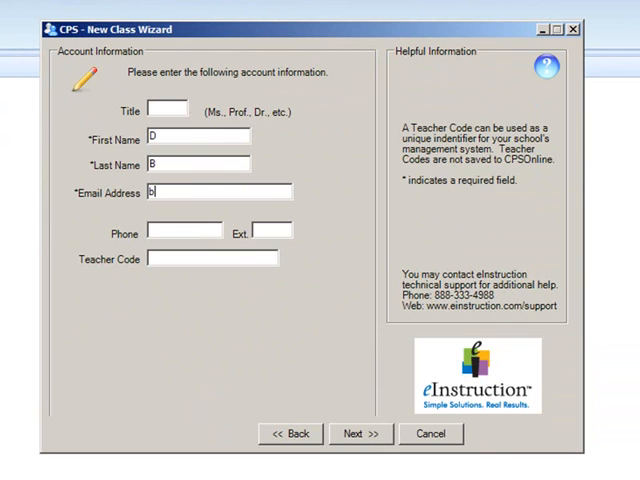
text(@b.com)
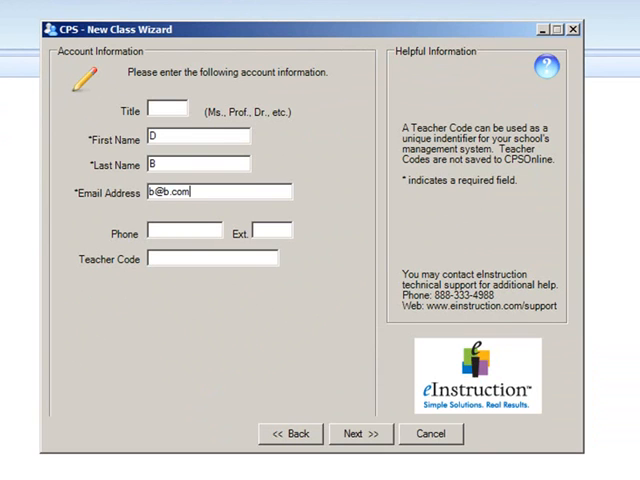
Name the class '1st period' and finish the wizard so it appears in the class list
click(358, 432)
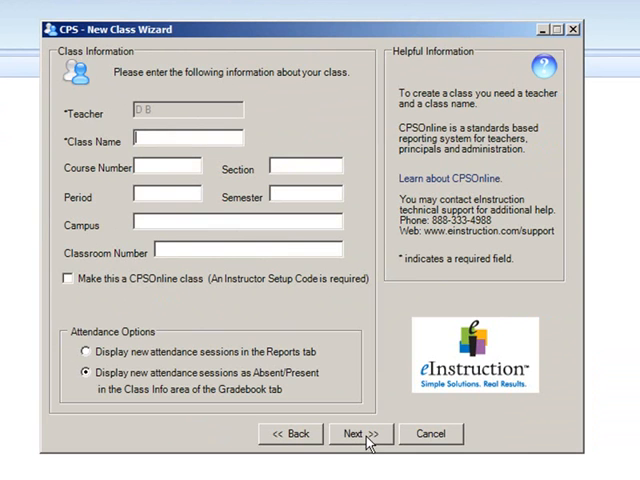
text(1)
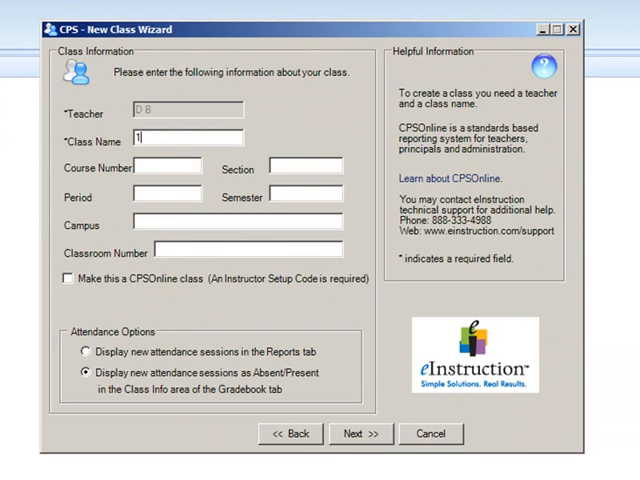
text(1st period)
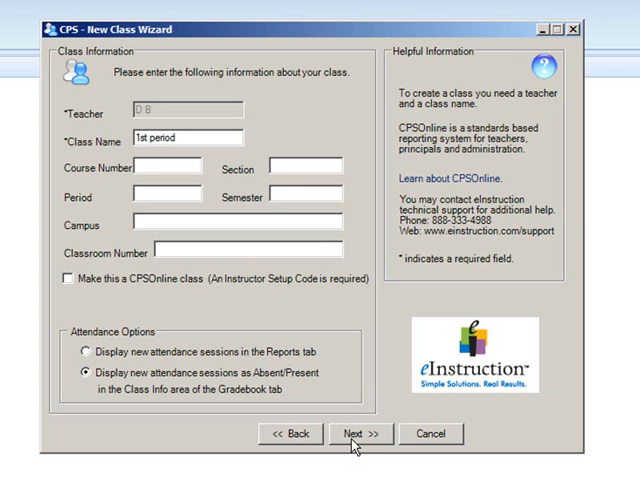
click(360, 432)
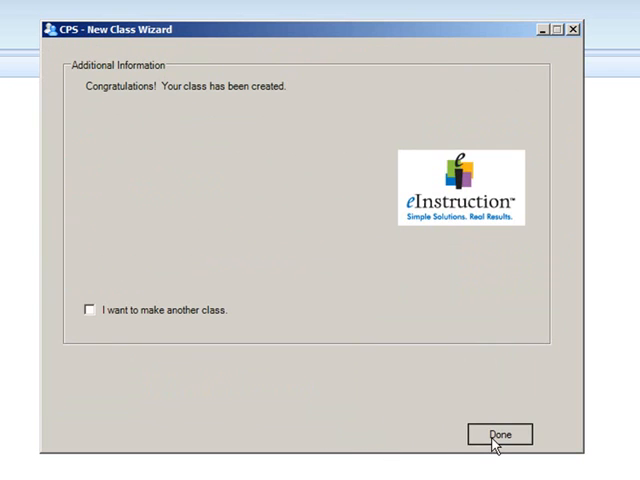
click(500, 434)
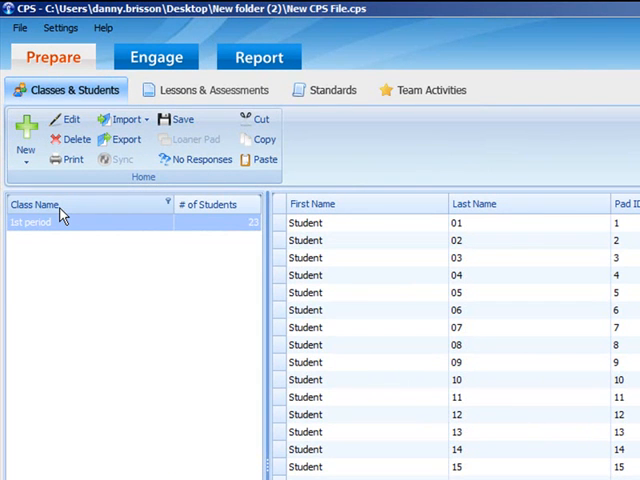
View the 1st period roster of numbered Student records (Student 01, 02, 03 and onward)
click(156, 56)
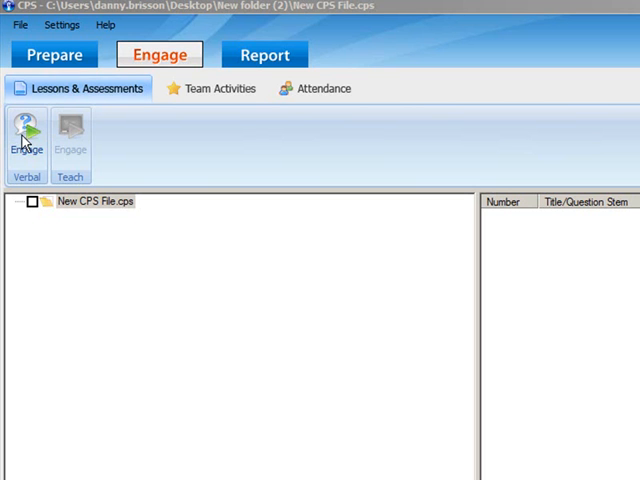
Launch Verbal Engage and confirm the Verbal Questions Setup for the 1st period class
click(28, 138)
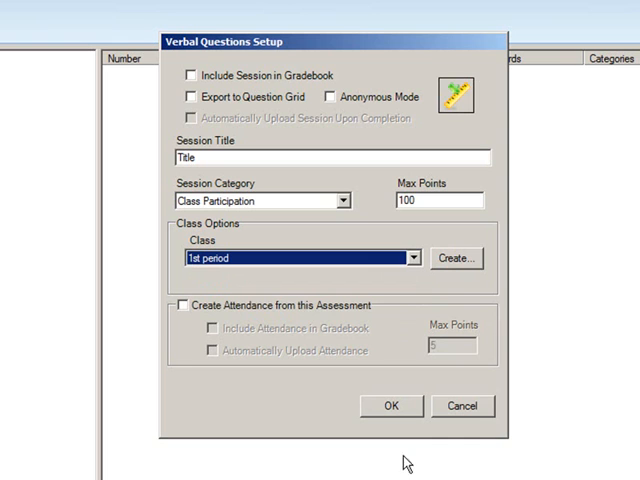
click(392, 406)
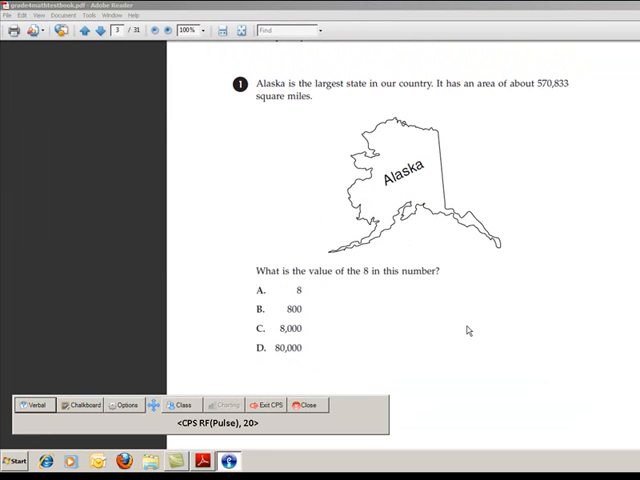
mouse_move(104, 380)
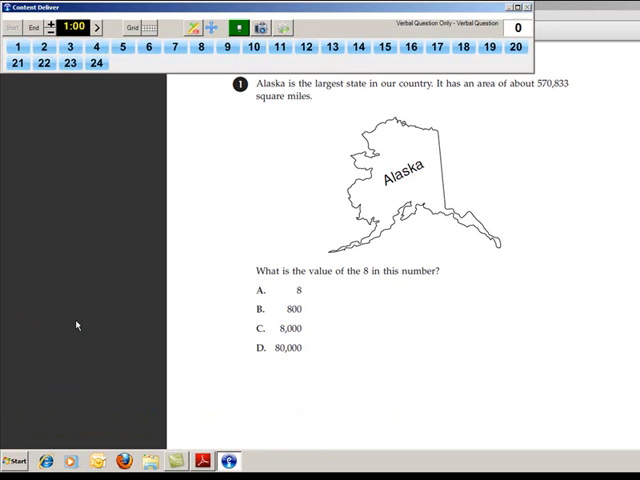
Start collecting pad responses to the Alaska question until 22 of 24 are in
click(68, 48)
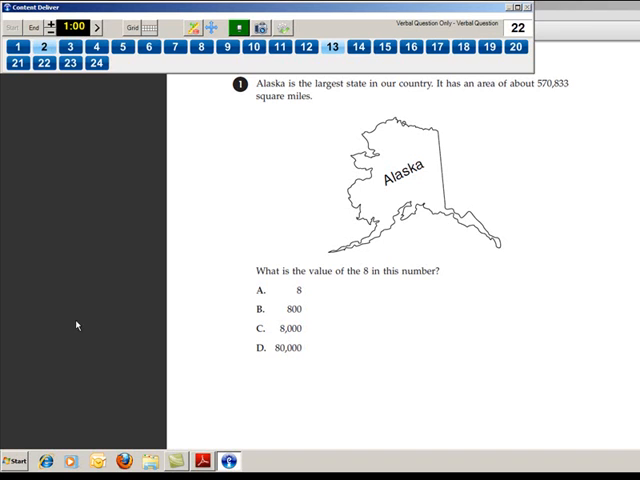
mouse_move(38, 28)
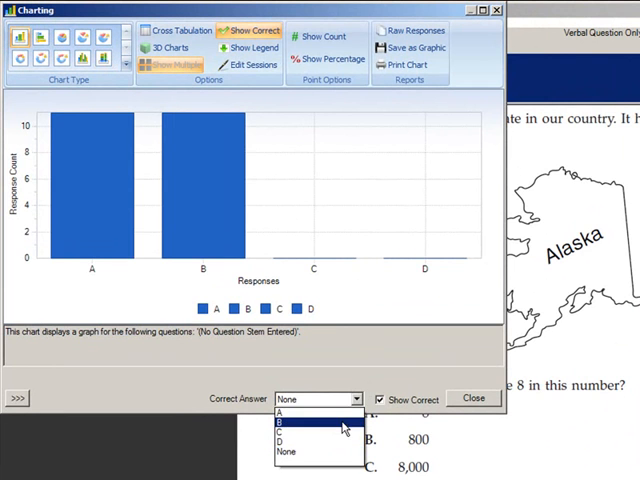
Mark B as the correct answer in the Charting window and close the chart, showing 50 percent correct
click(288, 424)
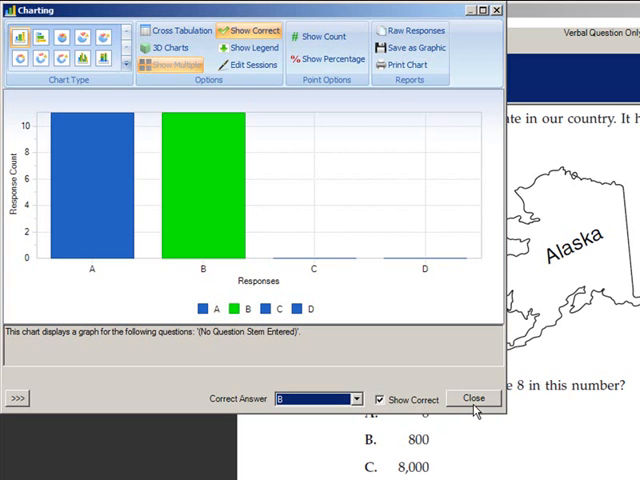
click(472, 398)
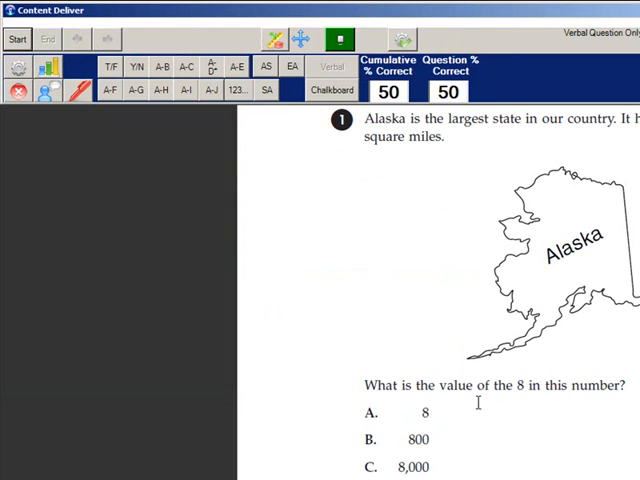